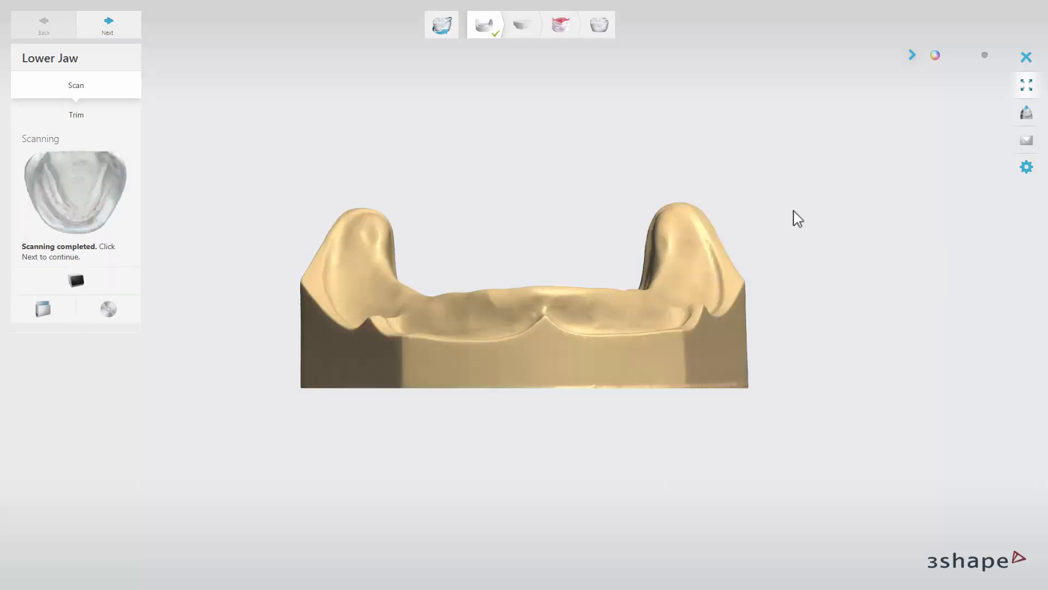
mouse_move(798, 223)
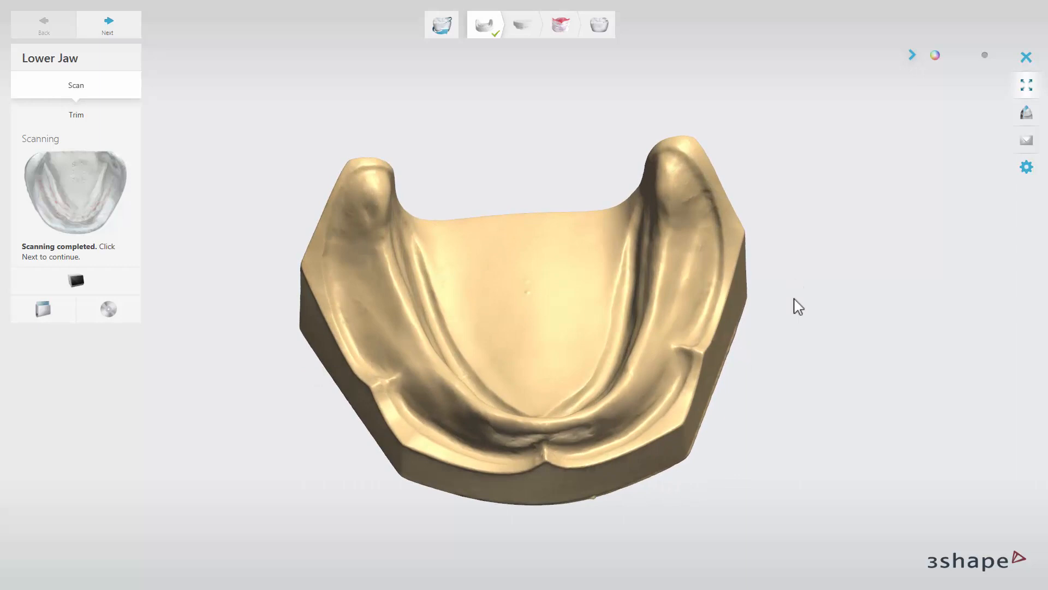
mouse_move(986, 60)
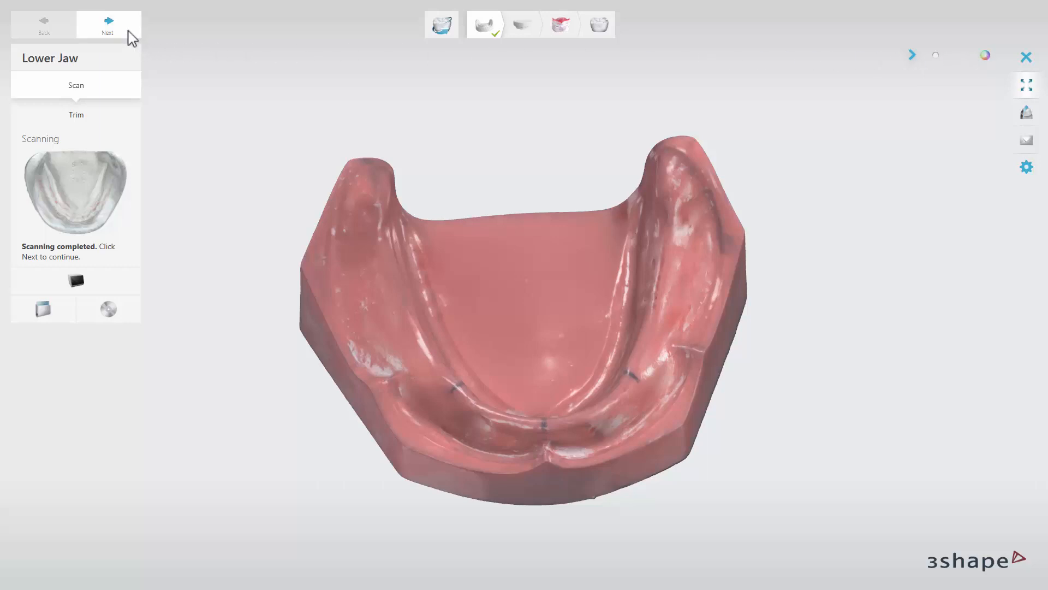
Accept the finished lower jaw scan and advance to the Upper Jaw step
click(107, 25)
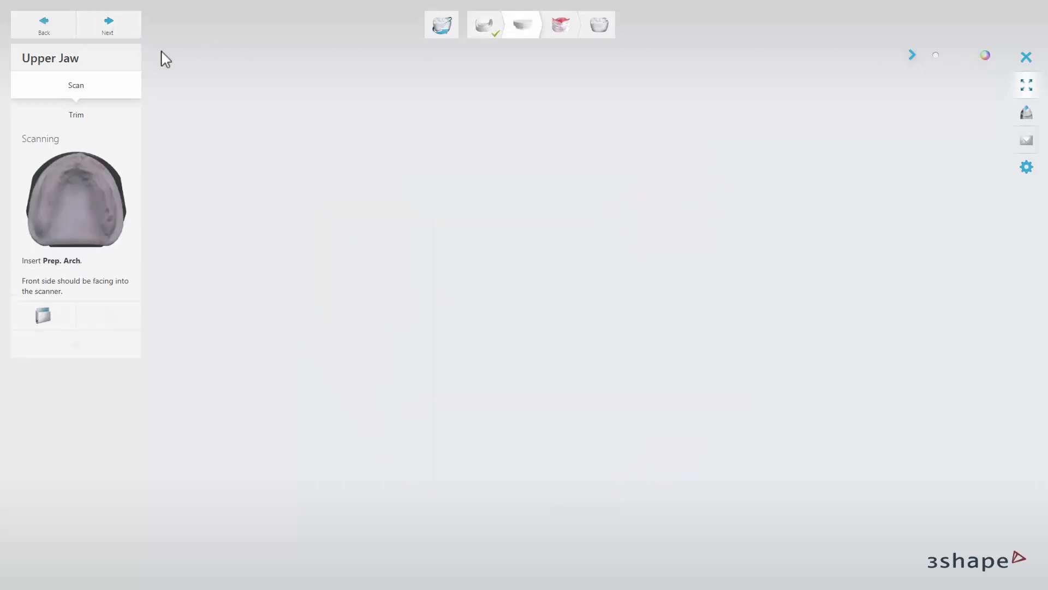
Scan the upper arch model, then advance to the Wax Rim step
click(42, 315)
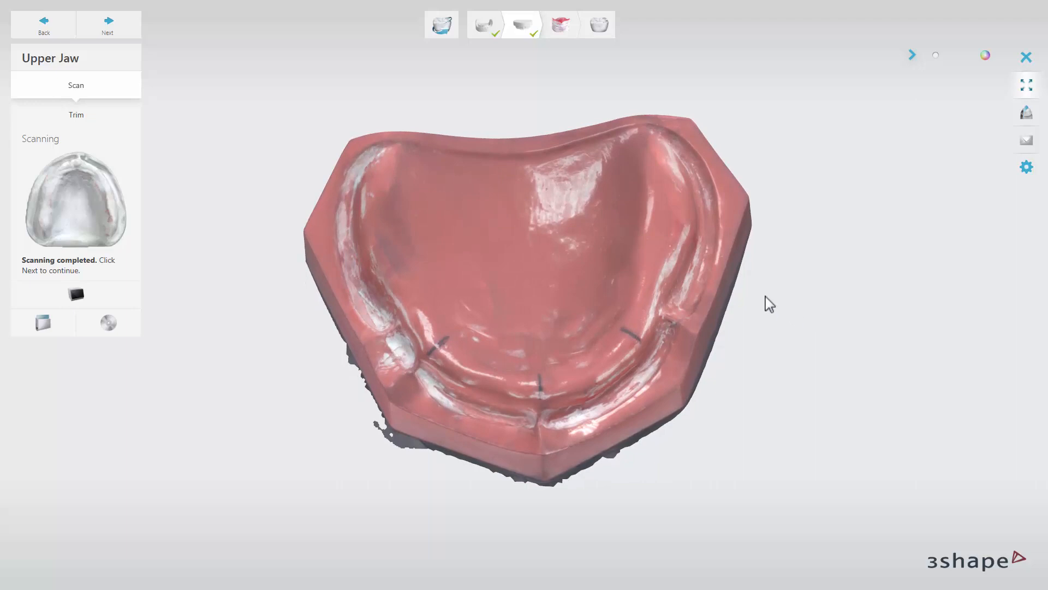
mouse_move(155, 43)
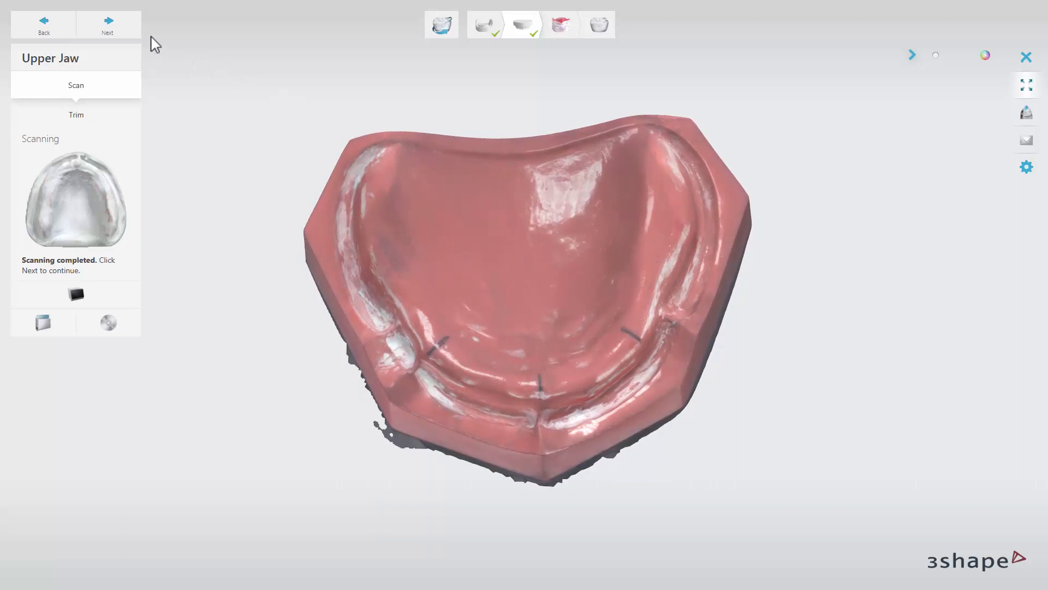
click(107, 24)
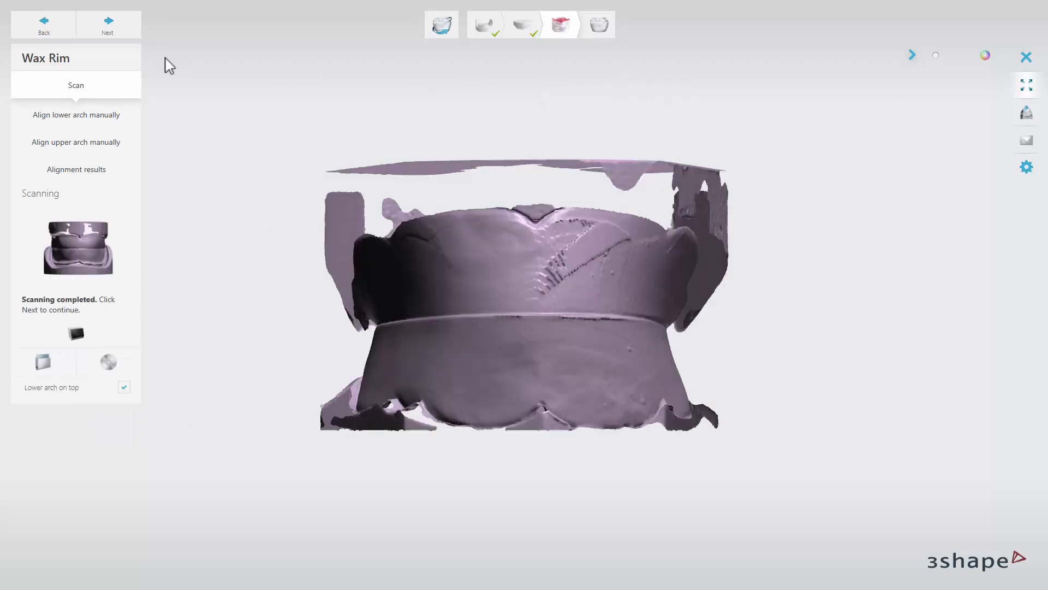
Advance from the wax rim scan to automatic occlusion alignment
click(107, 24)
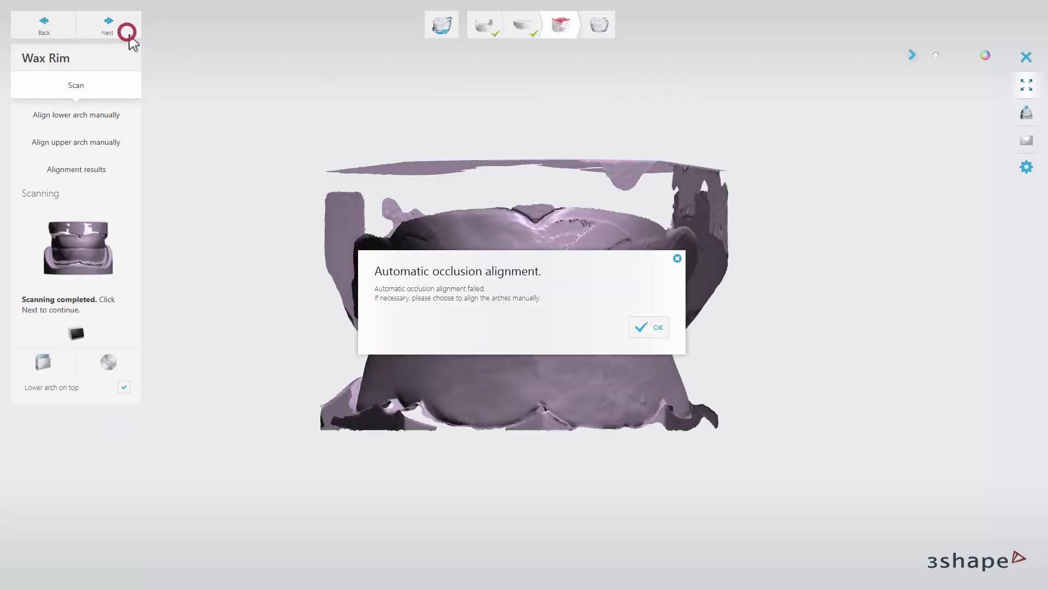
mouse_move(173, 84)
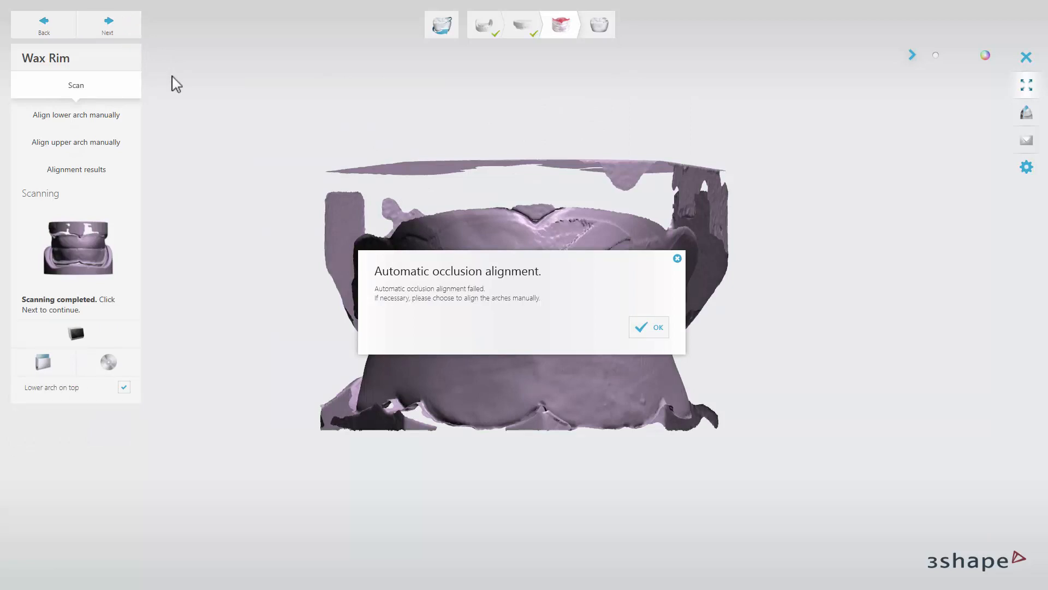
Dismiss the alignment failure, review the aligned jaws and wax rim, and save for design
click(647, 327)
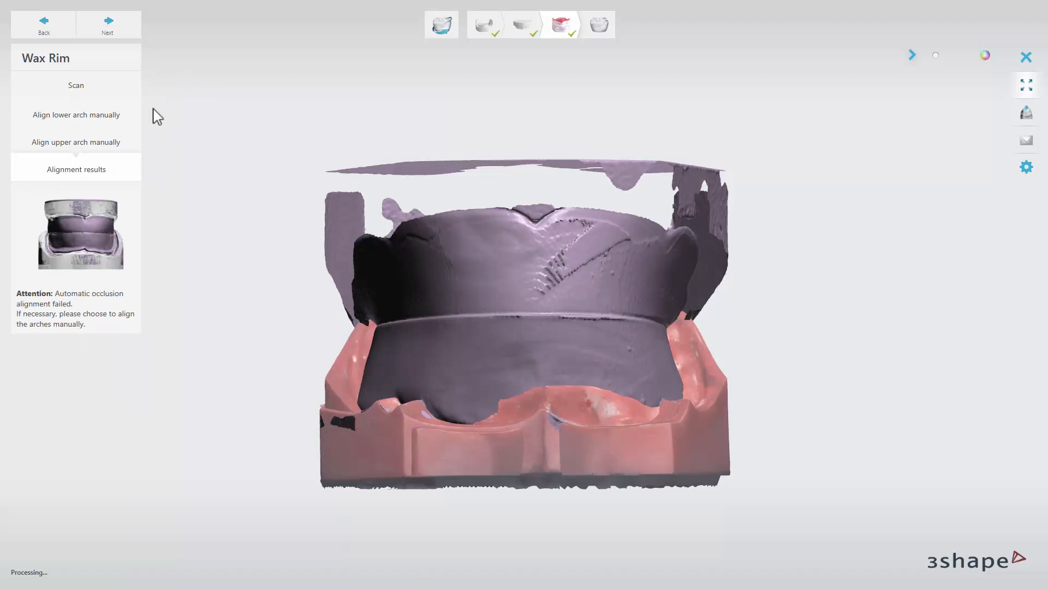
click(75, 115)
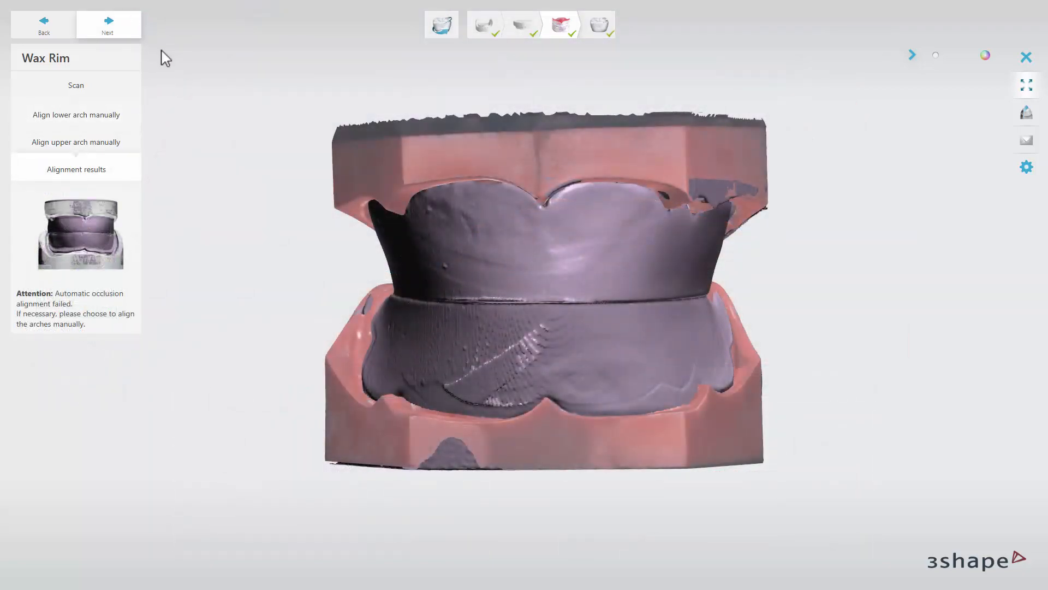
click(107, 25)
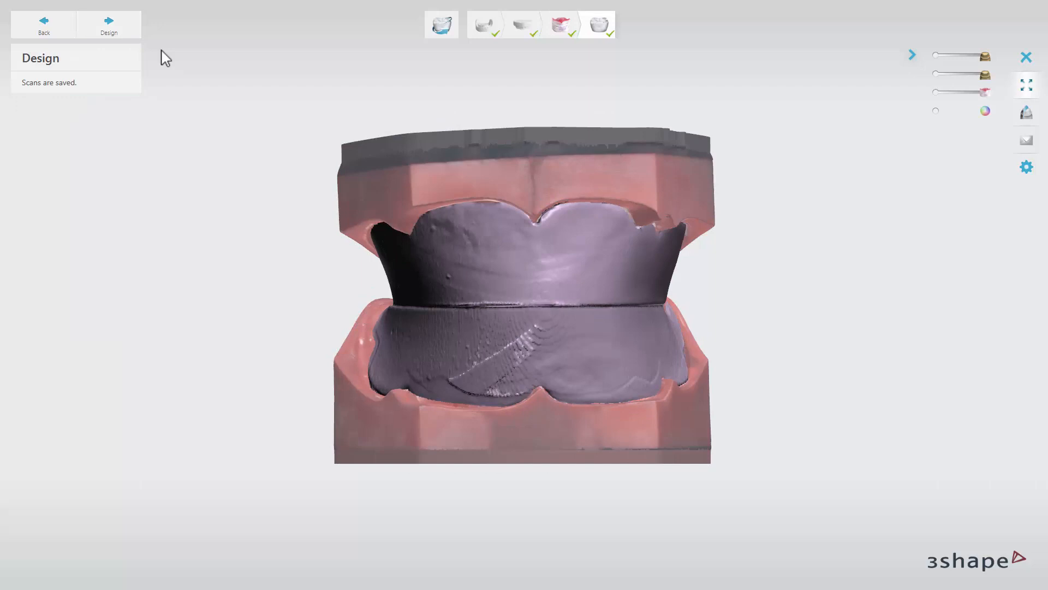